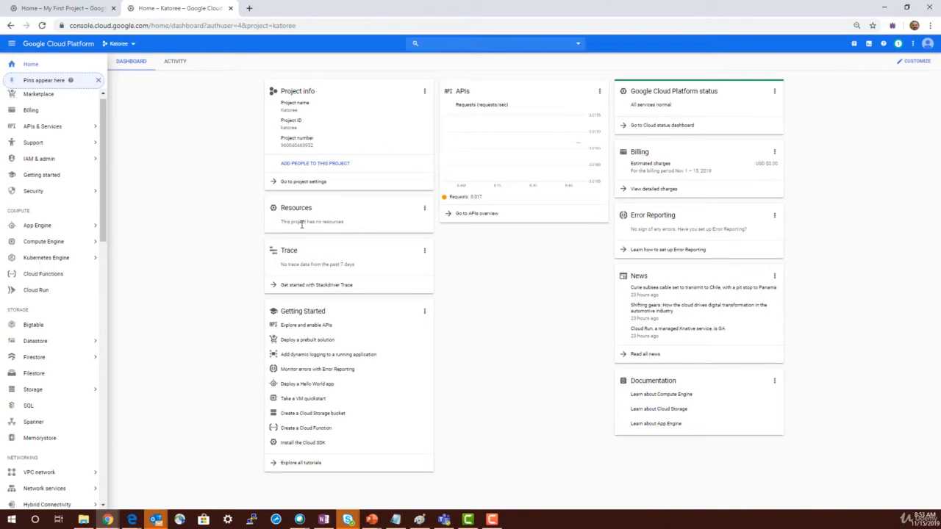
mouse_move(310, 229)
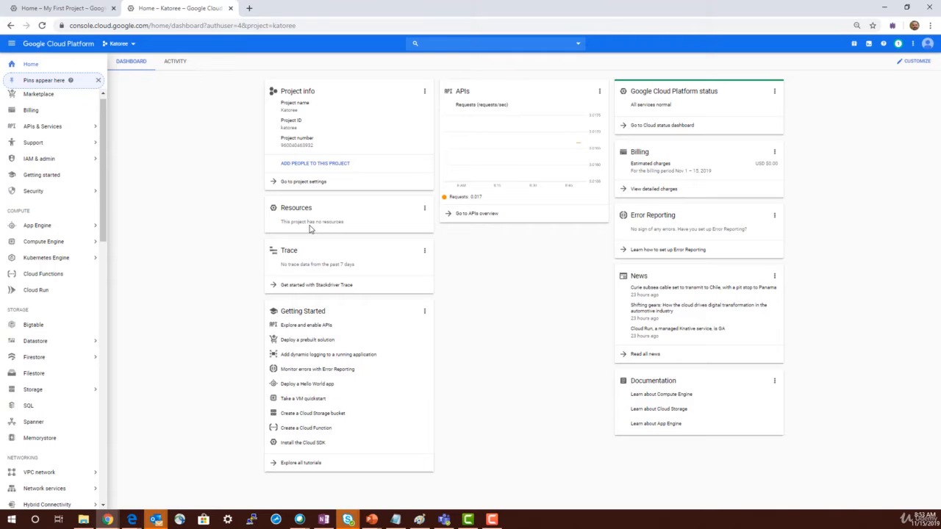
mouse_move(316, 285)
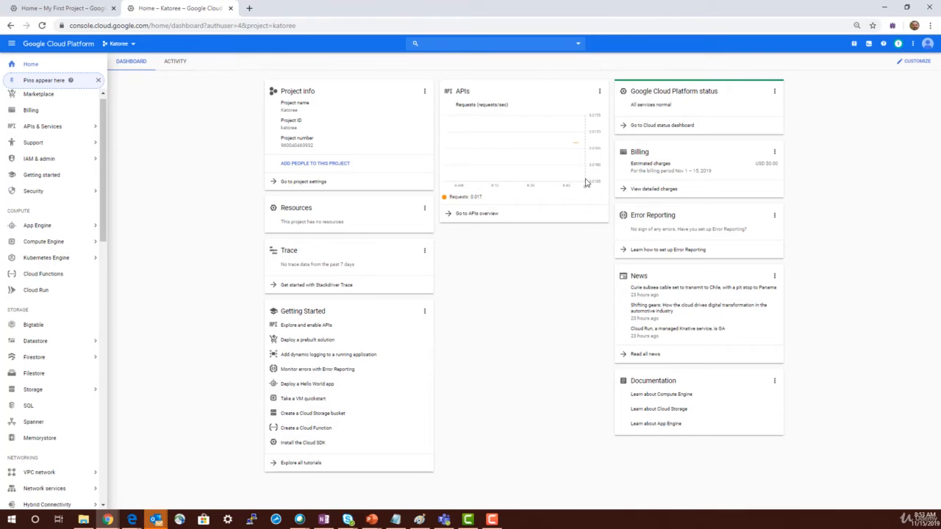
mouse_move(677, 91)
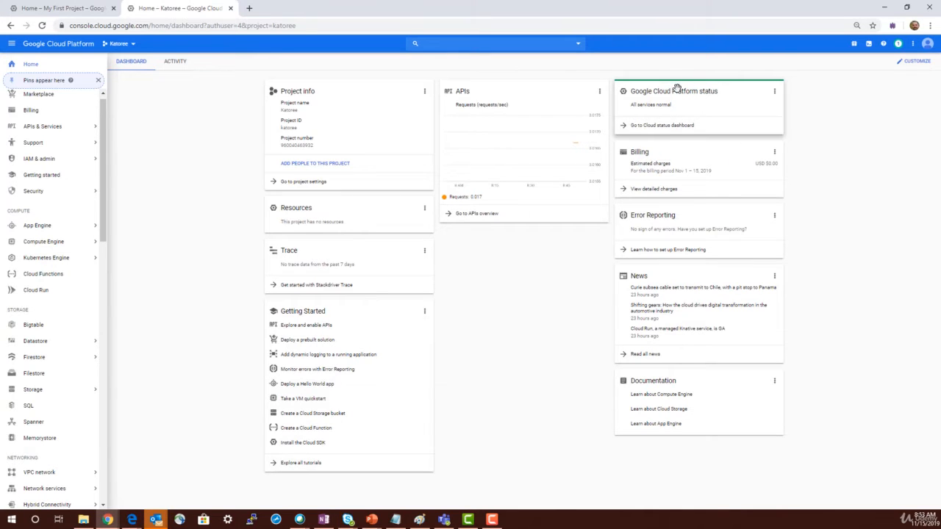
mouse_move(659, 153)
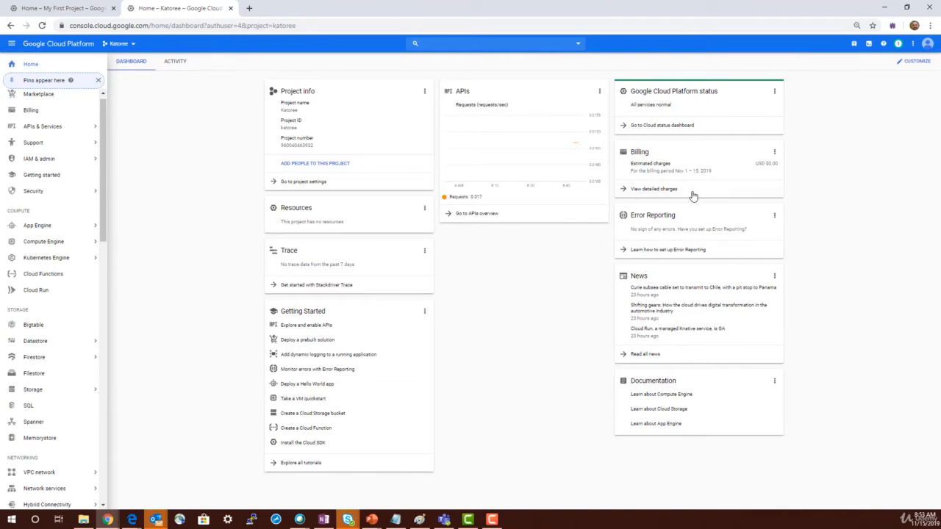
mouse_move(673, 250)
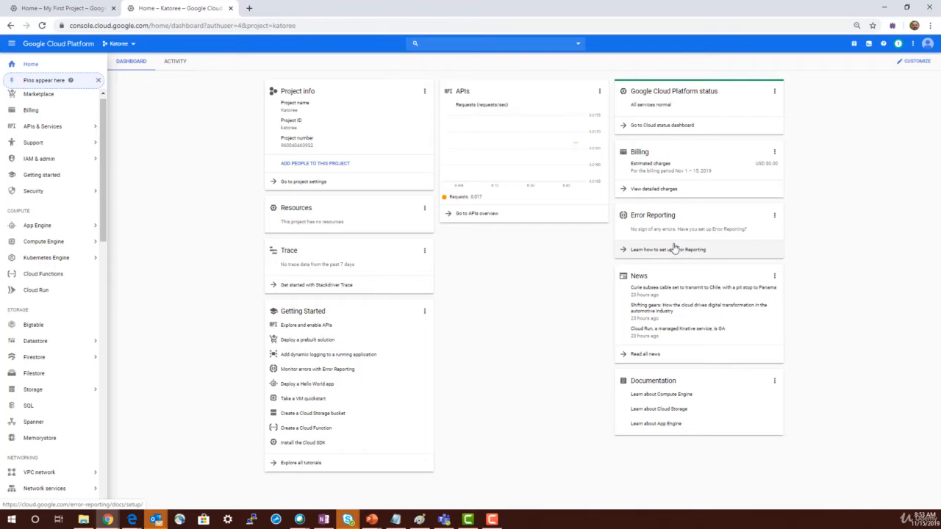
mouse_move(676, 354)
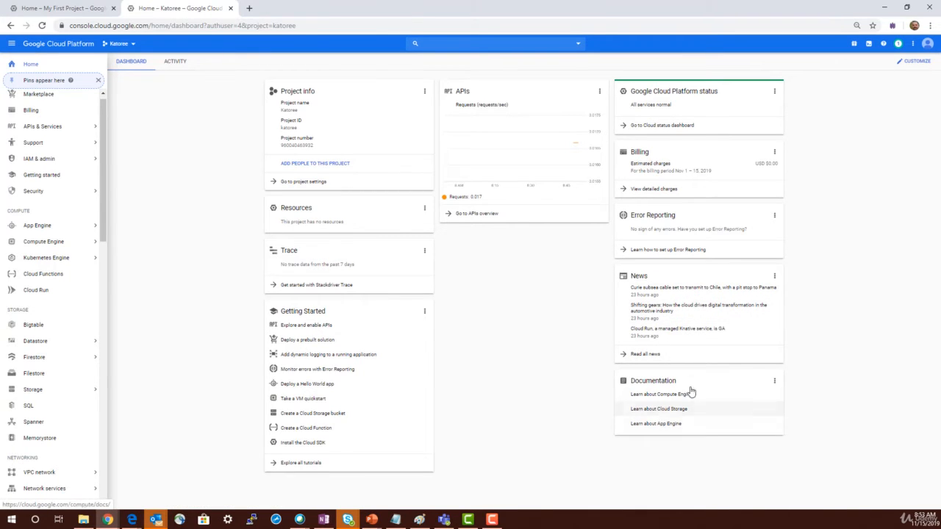
mouse_move(139, 164)
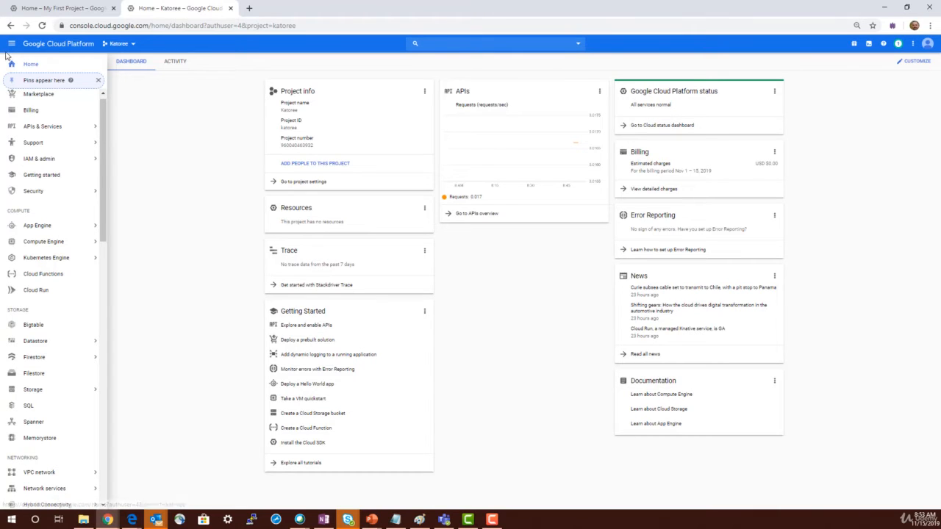
- Hide the pinned navigation menu, then reopen it as a floating list over the dashboard
left_click(13, 44)
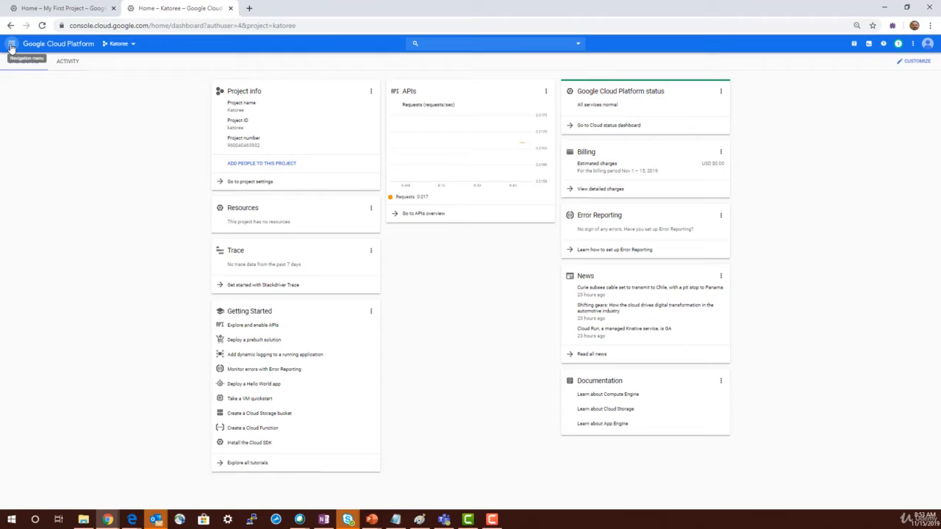
left_click(12, 44)
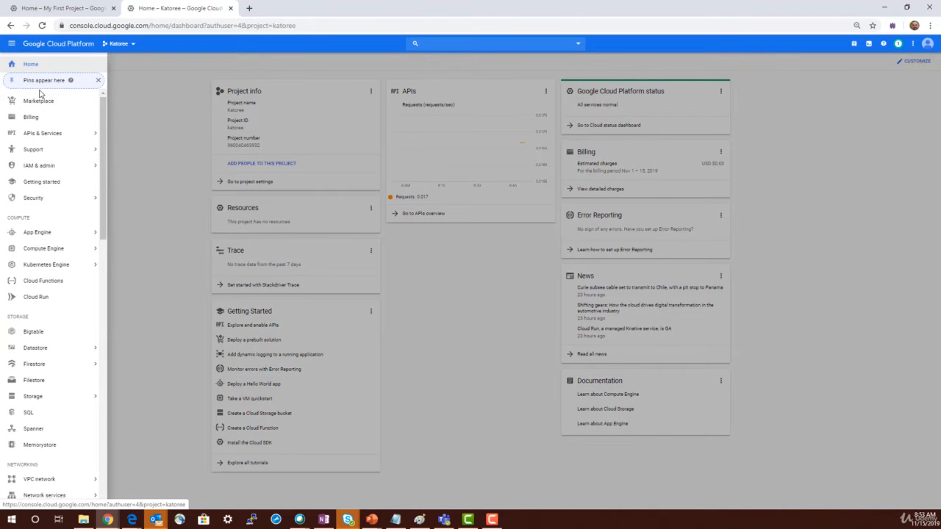
scroll("down", 3)
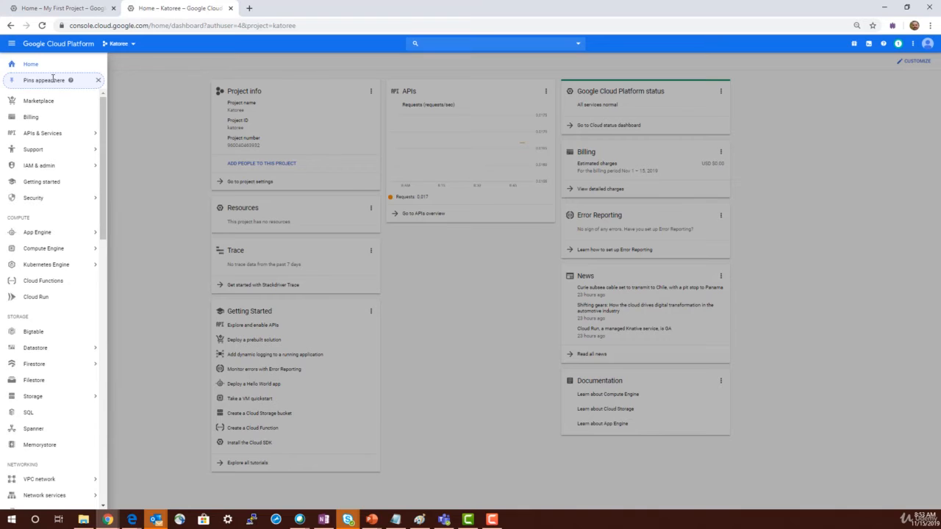
mouse_move(60, 100)
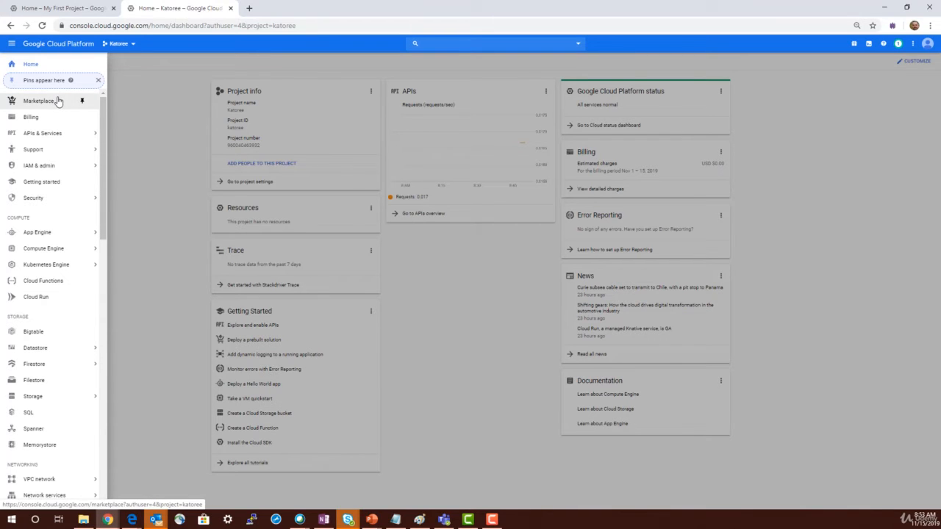
- Browse the menu entries and expand the IAM & admin submenu to list its pages
left_click(41, 133)
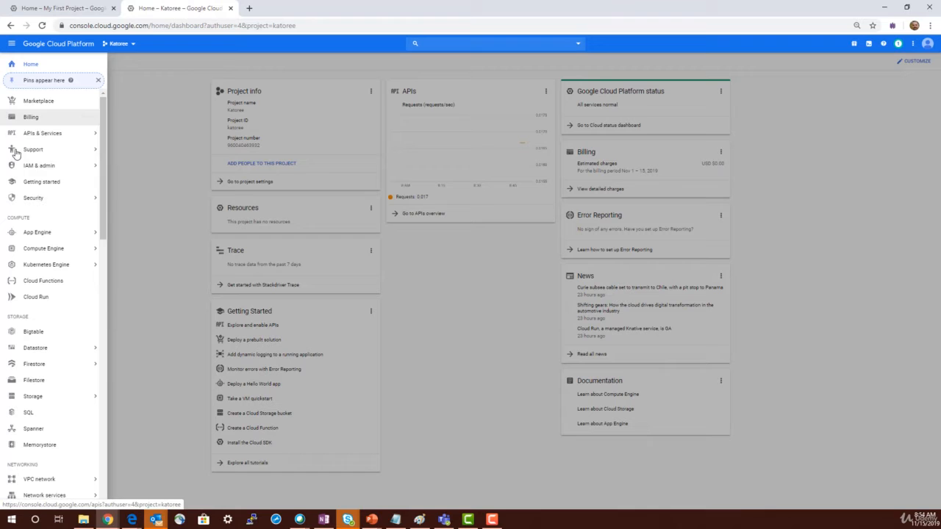
left_click(42, 136)
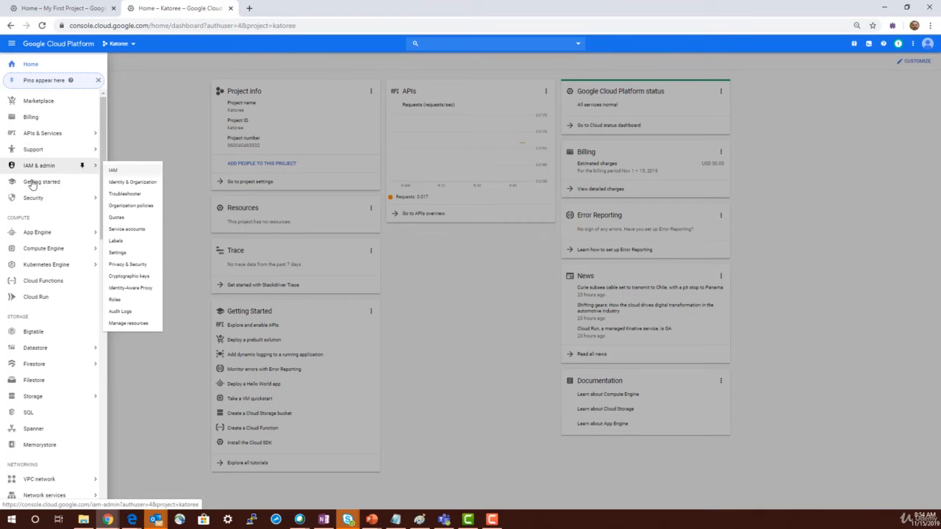
mouse_move(37, 233)
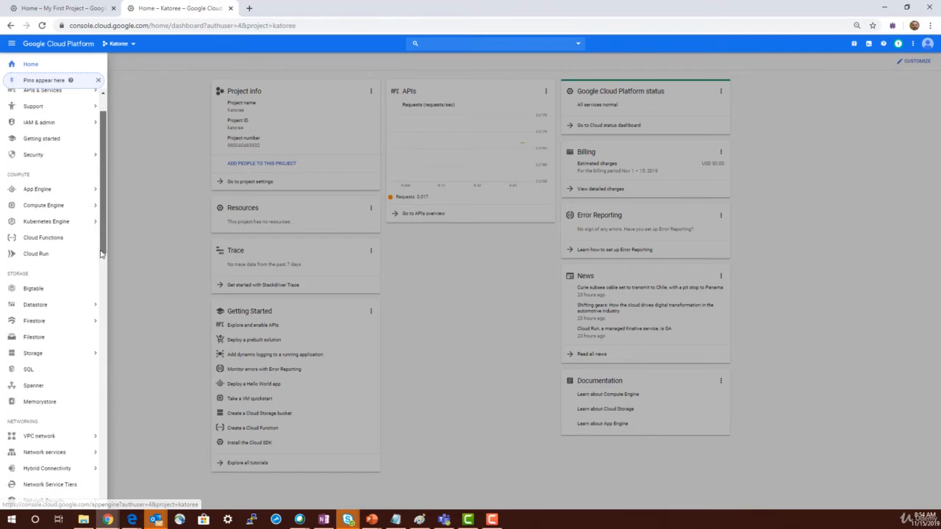
scroll("down", 3)
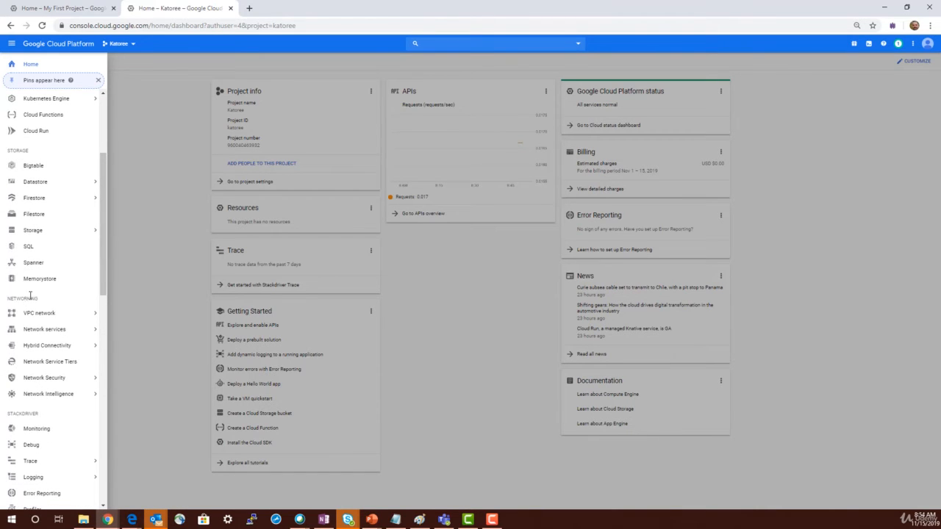
scroll("down", 3)
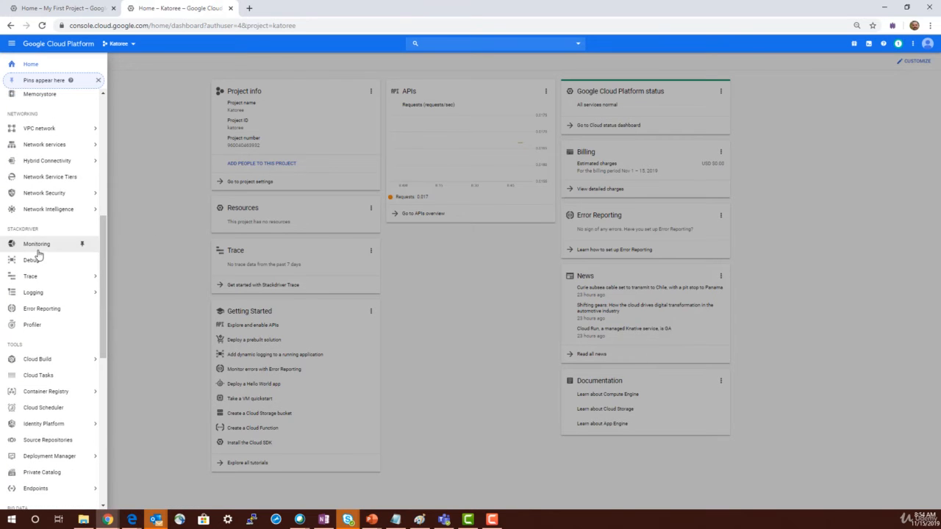
mouse_move(44, 255)
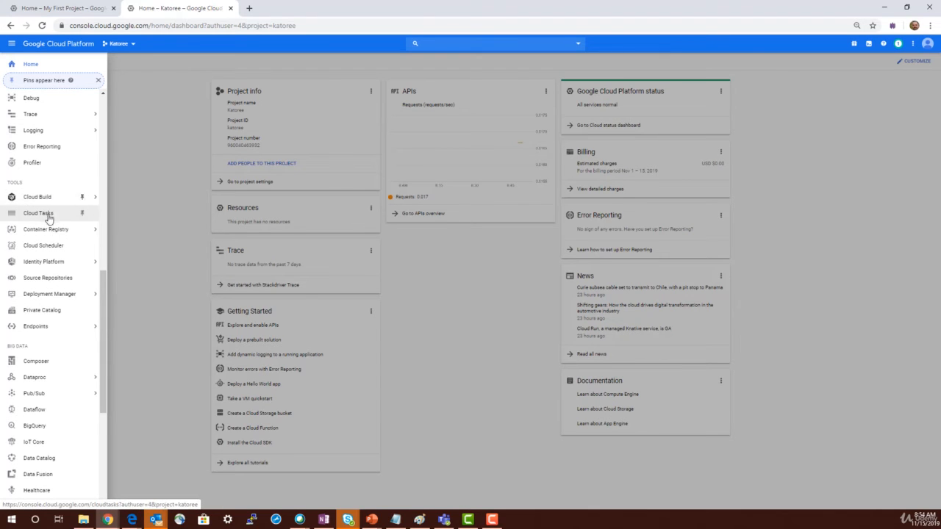
left_click(45, 261)
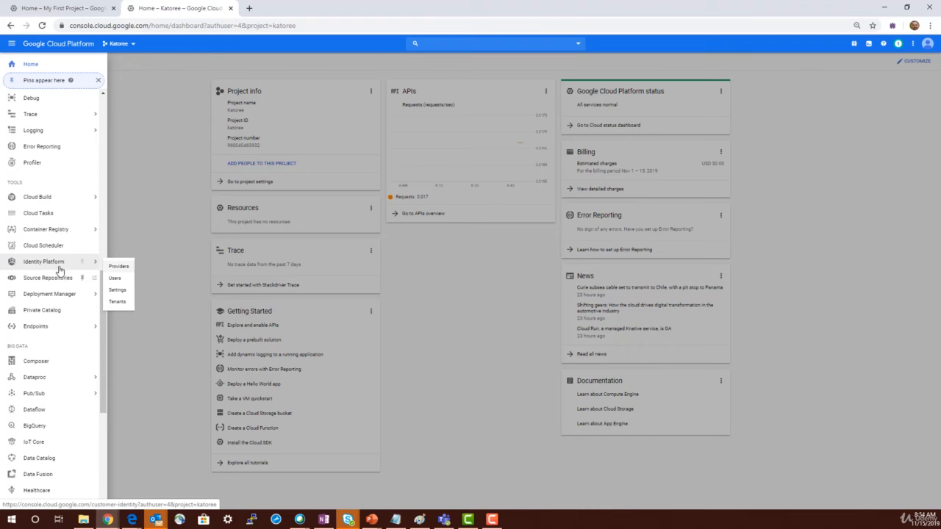
mouse_move(44, 315)
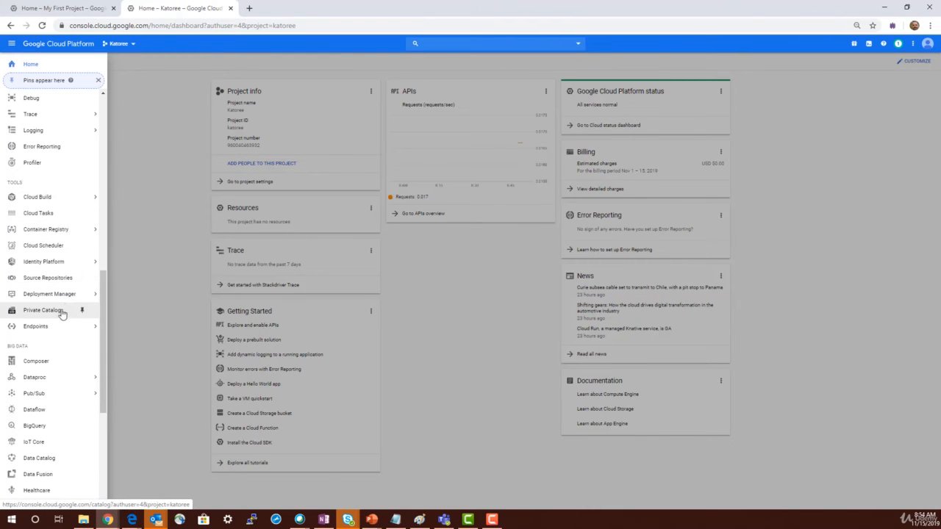
mouse_move(53, 294)
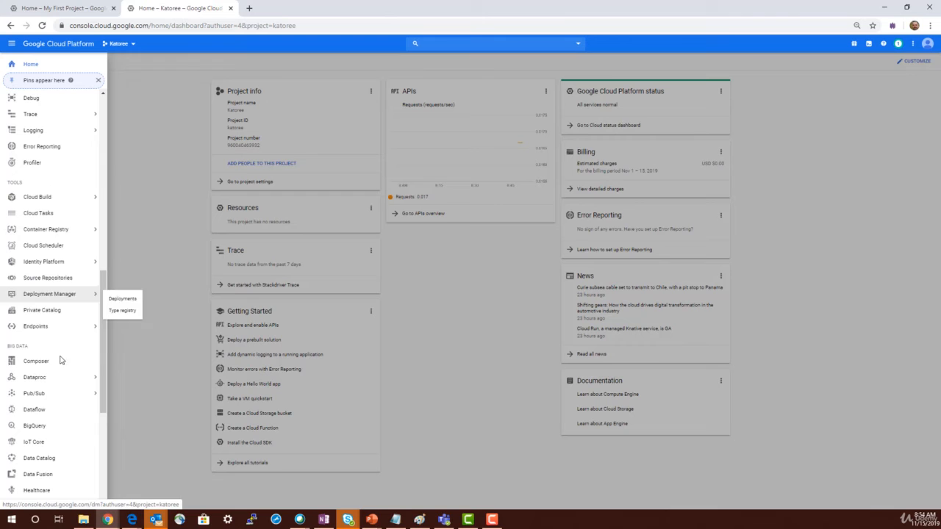
scroll("down", 3)
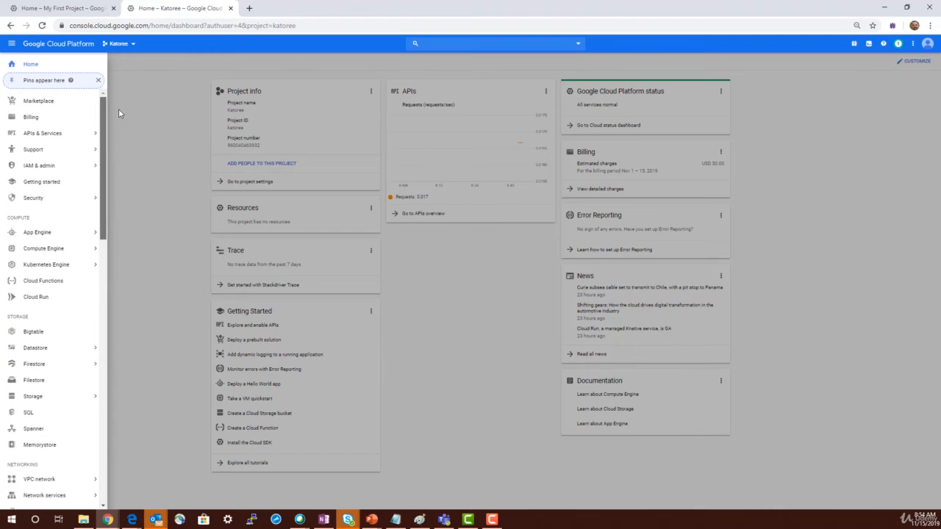
left_click(37, 233)
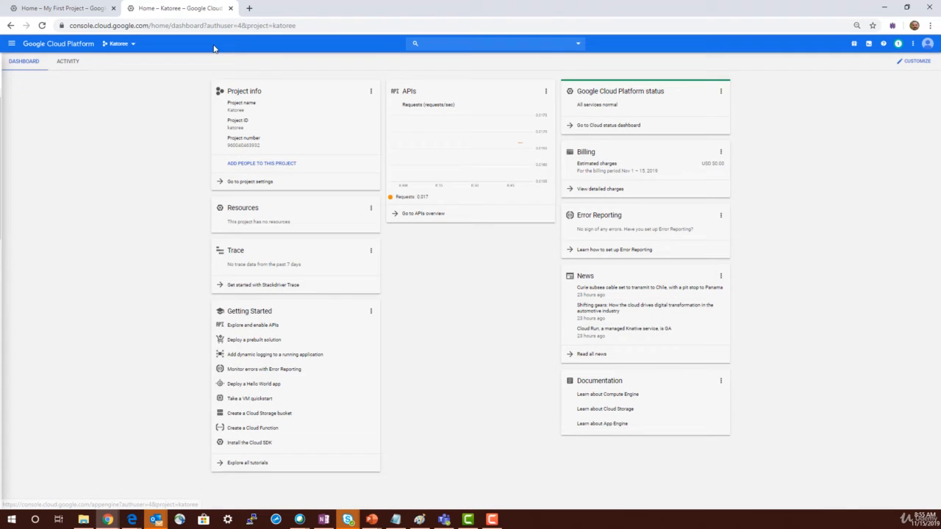
mouse_move(852, 43)
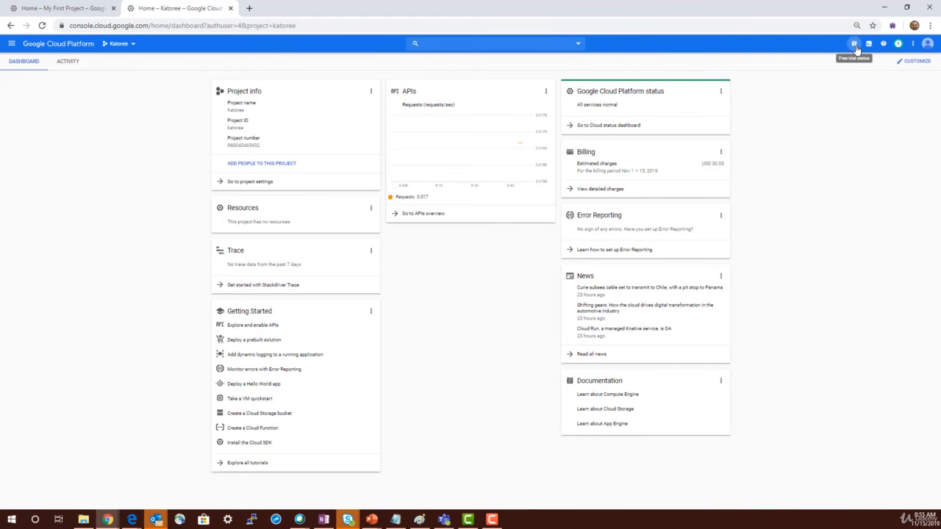
mouse_move(869, 41)
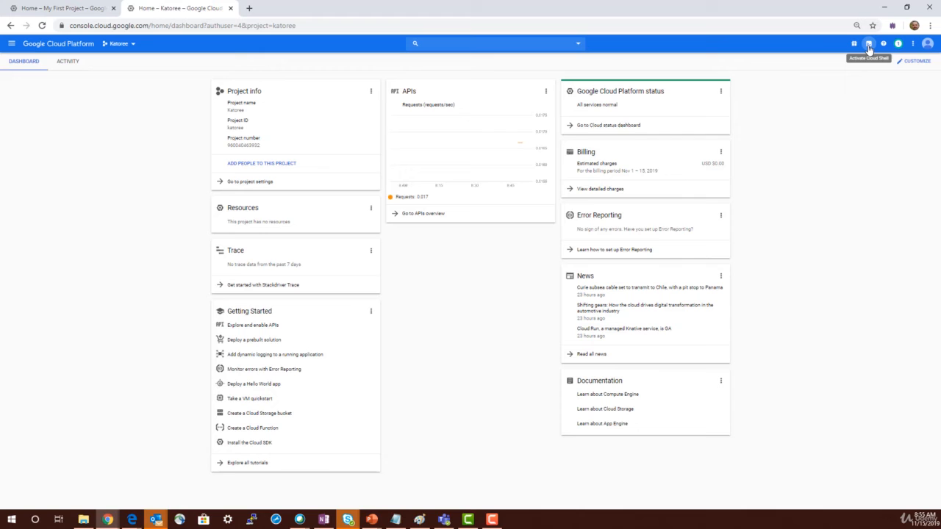
- Activate Cloud Shell from the top bar for the Katowice project
left_click(868, 41)
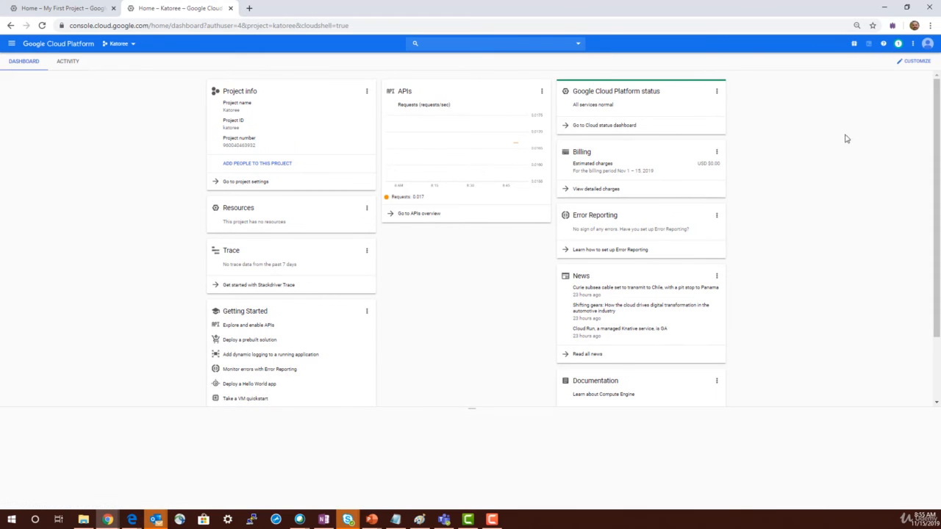
left_click(853, 41)
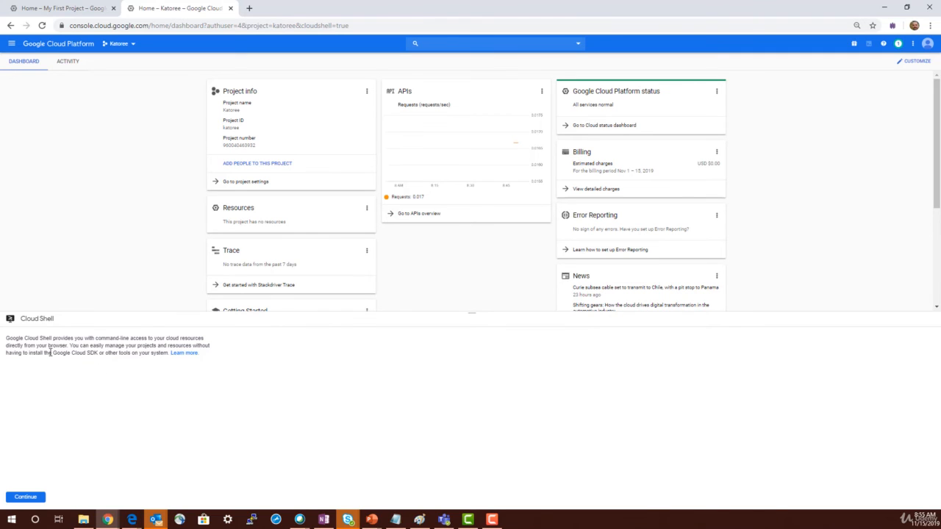
- Accept the Cloud Shell introduction so the terminal starts provisioning and connecting
left_click(25, 497)
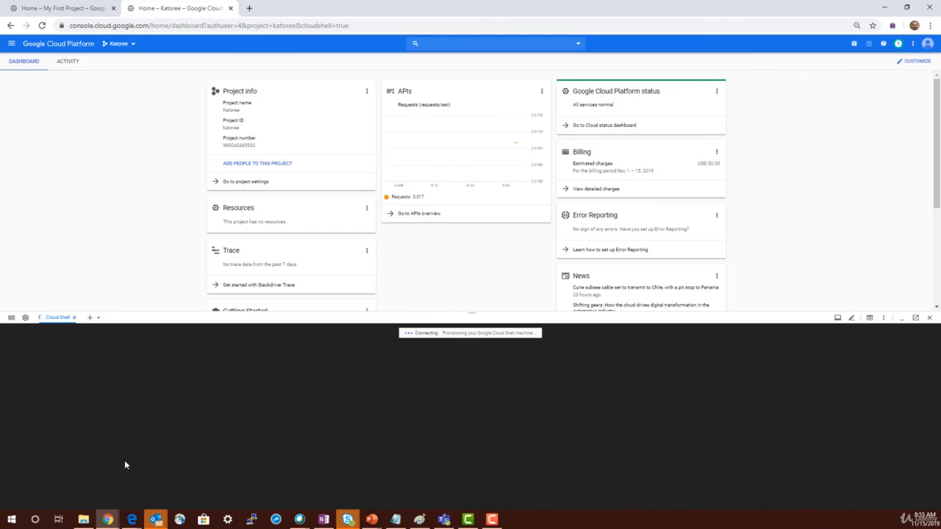
mouse_move(247, 403)
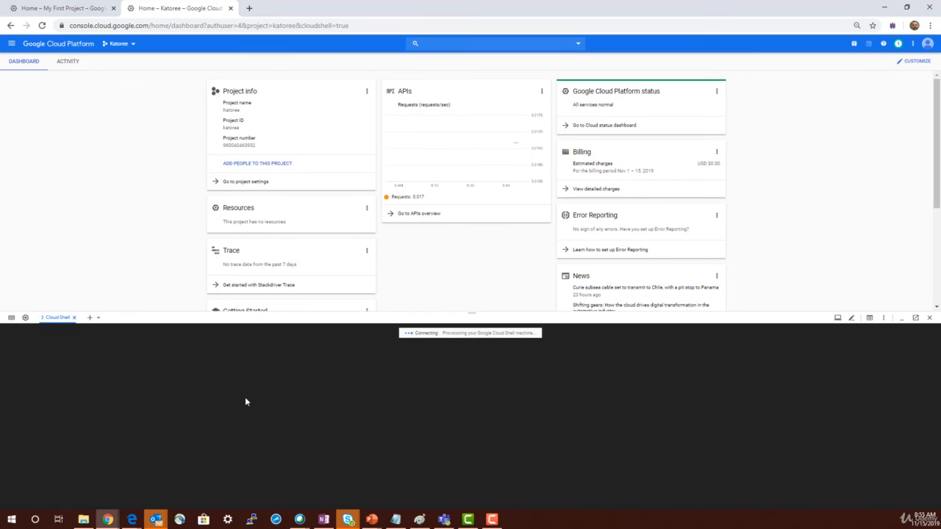
mouse_move(314, 355)
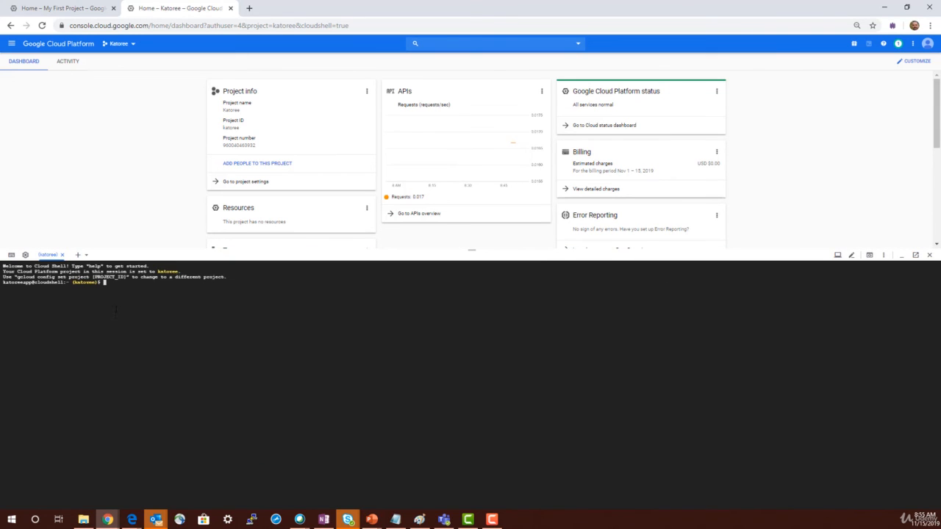
mouse_move(121, 323)
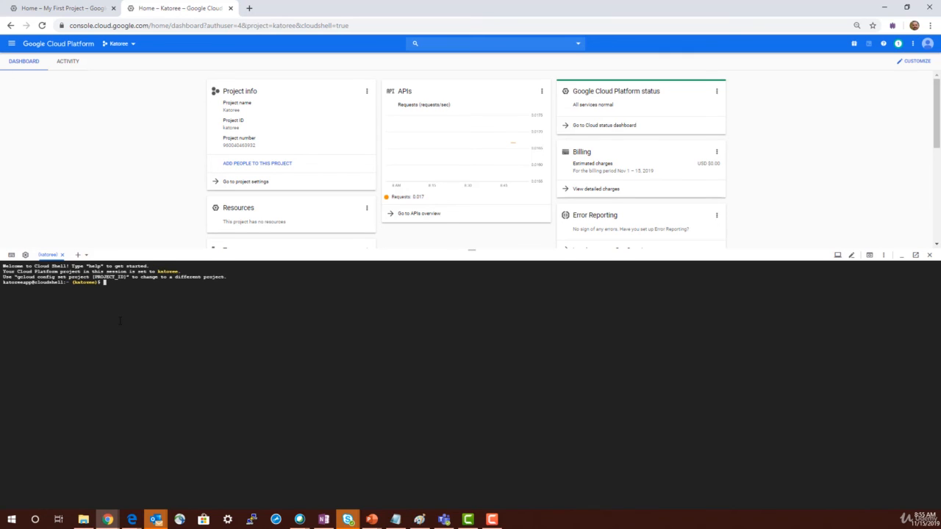
mouse_move(443, 262)
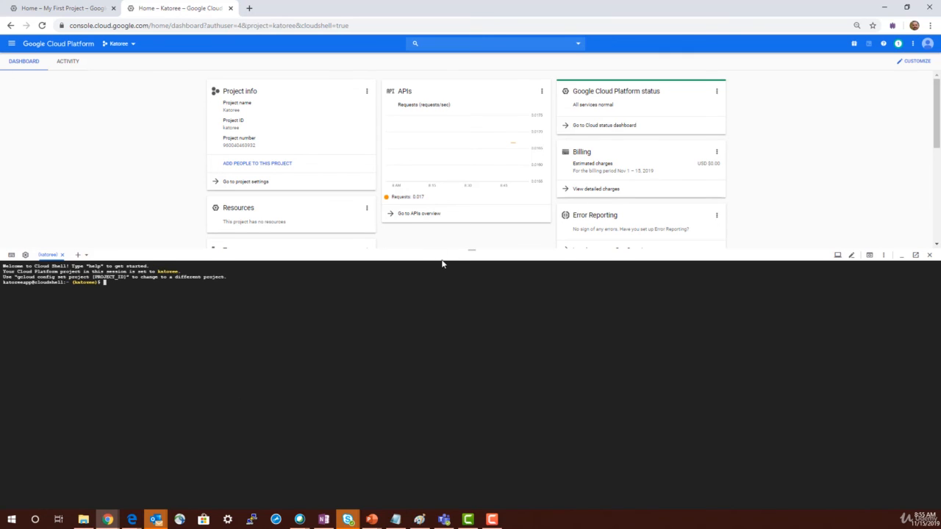